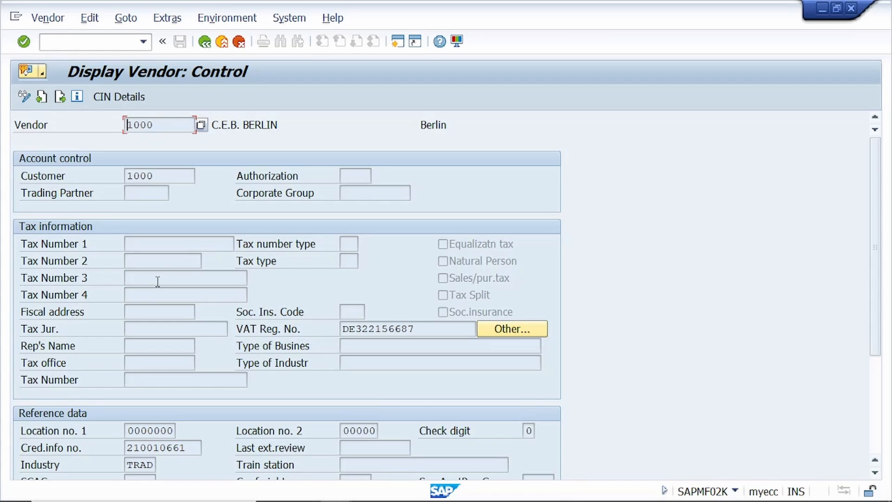
Step: Find via F1 help that the Tax Number 3 field uses data element STCD3 and copy its name
click(185, 278)
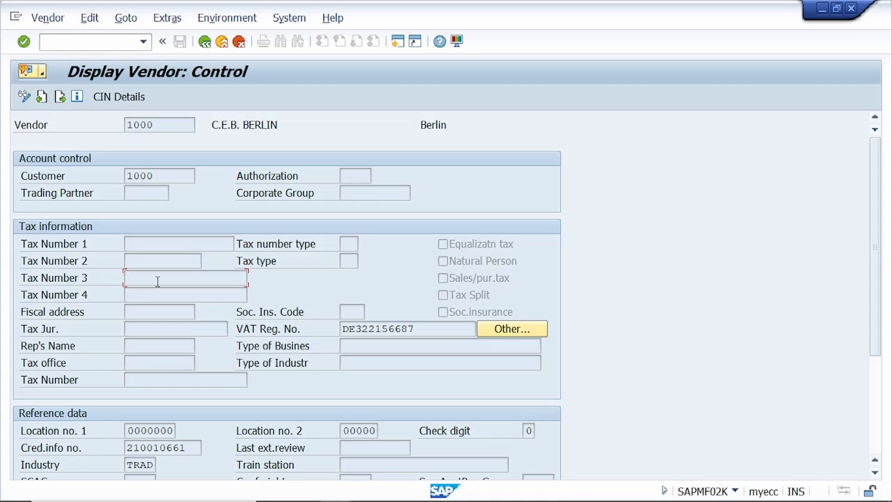
key(f1)
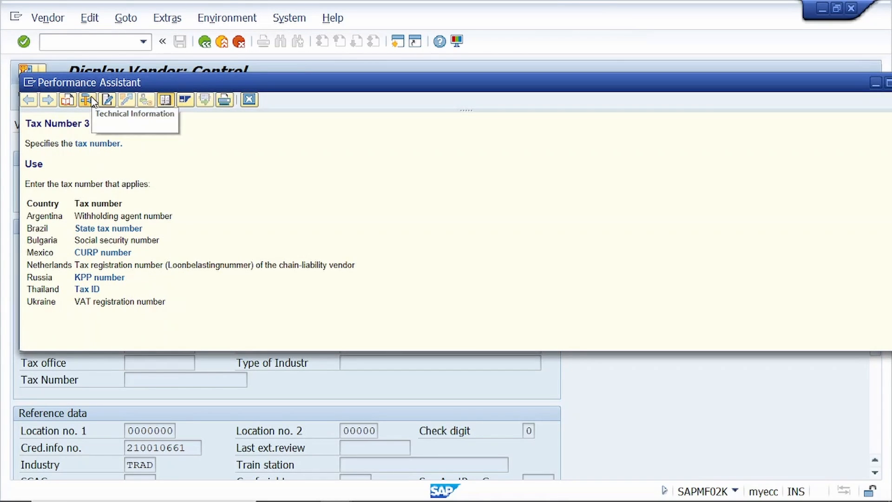
click(88, 99)
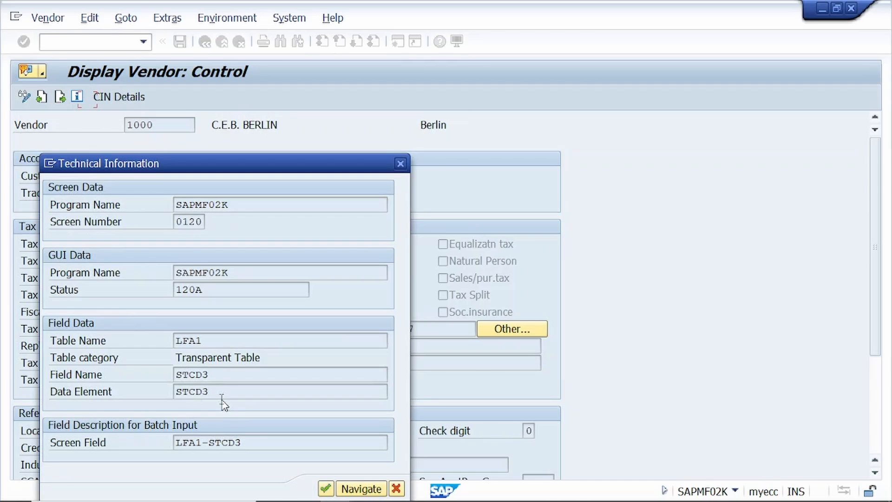
key(ctrl+c)
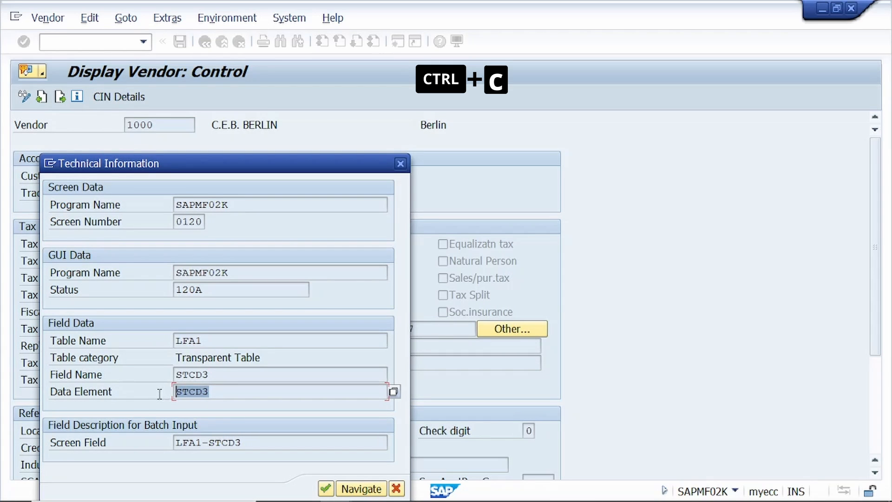
key(ctrl+c)
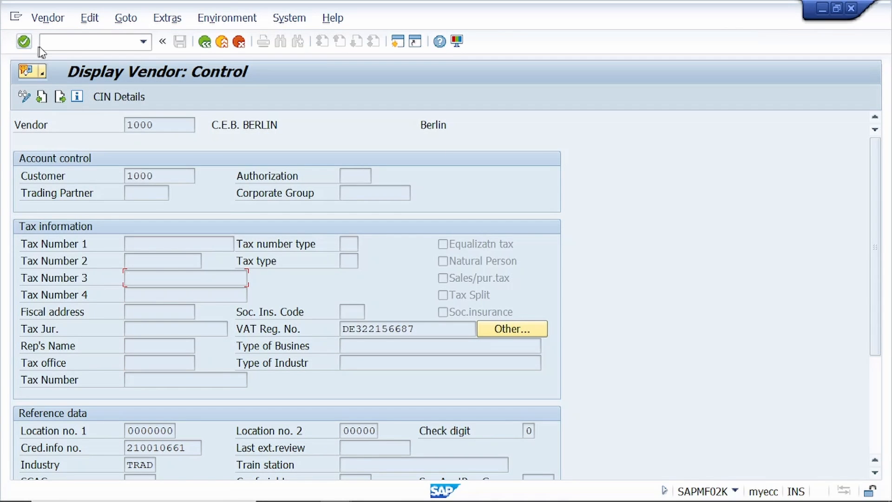
Step: Start transaction /ncmod to reach Project Management of SAP Enhancements
click(91, 41)
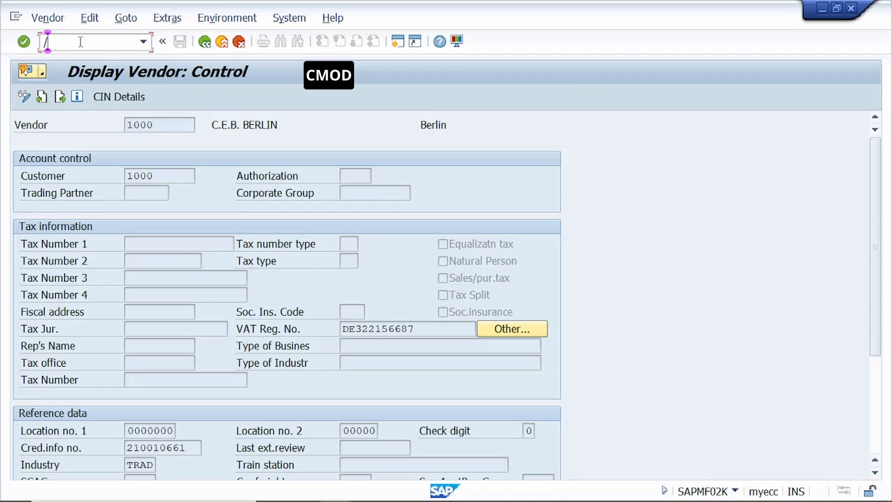
text(nd)
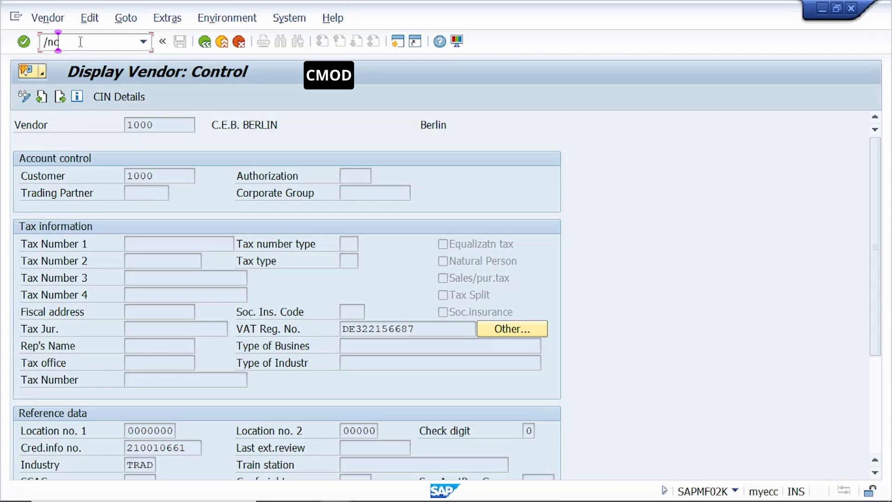
text(mod)
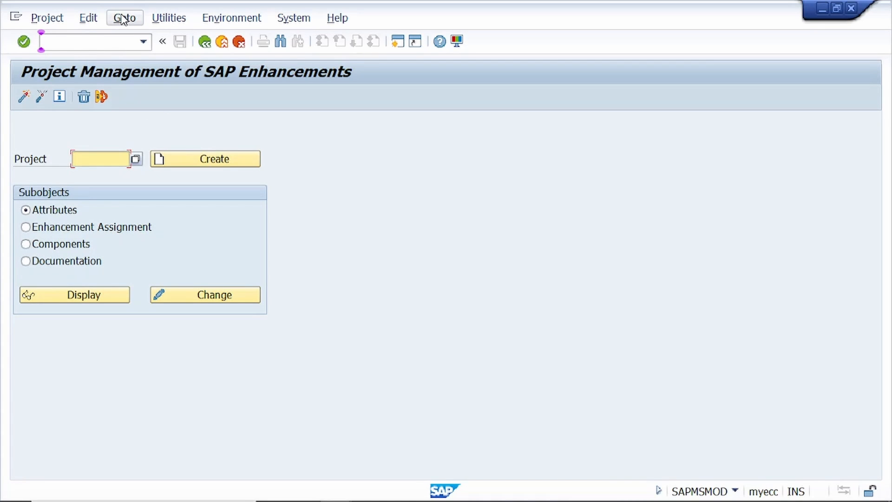
Step: Reach Change Keywords for data element STCD3 via Goto > Text enhancements > Keywords > Change
click(124, 18)
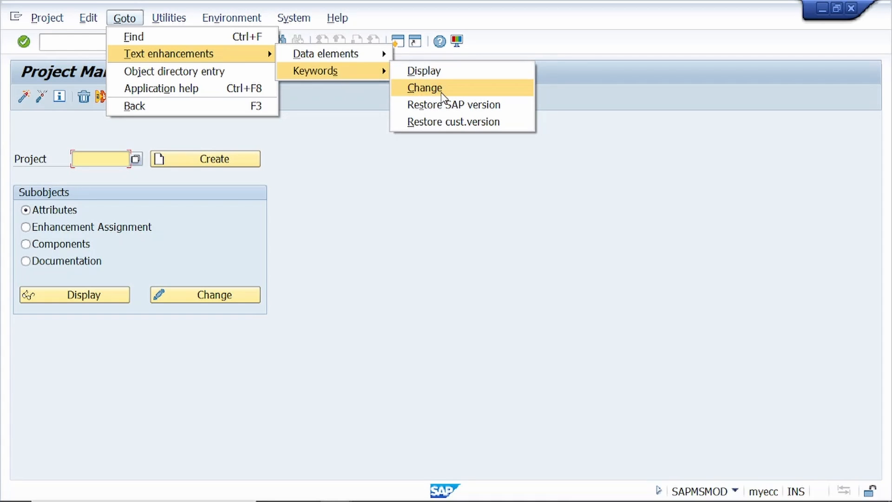
click(424, 88)
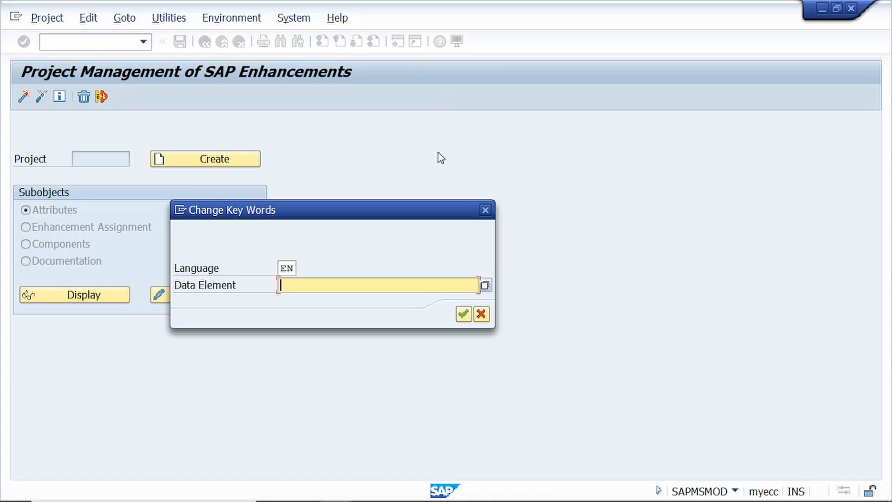
text(STCD3)
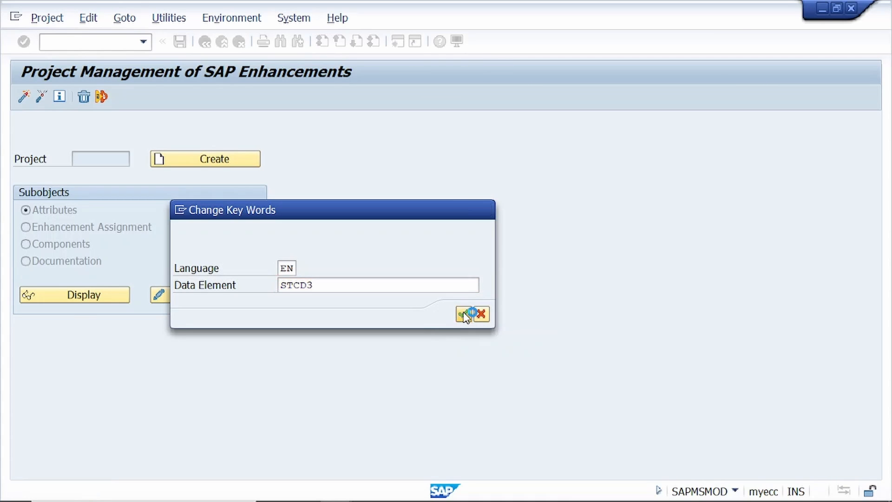
click(465, 313)
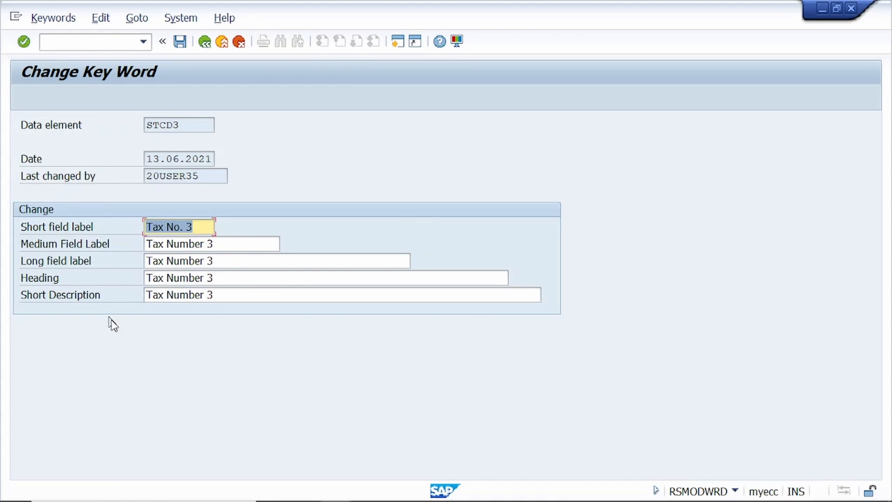
mouse_move(204, 343)
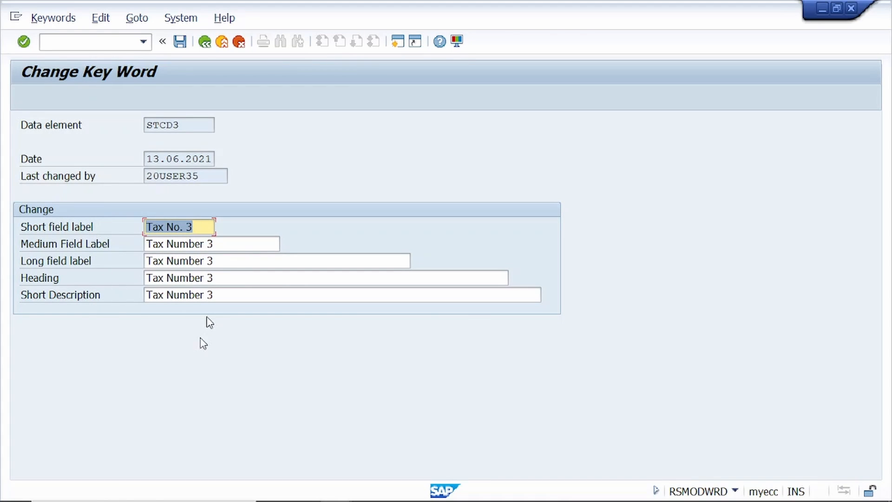
Step: Set short label GSTIN Numb and medium, long, heading and description to GSTNI Number
text(G)
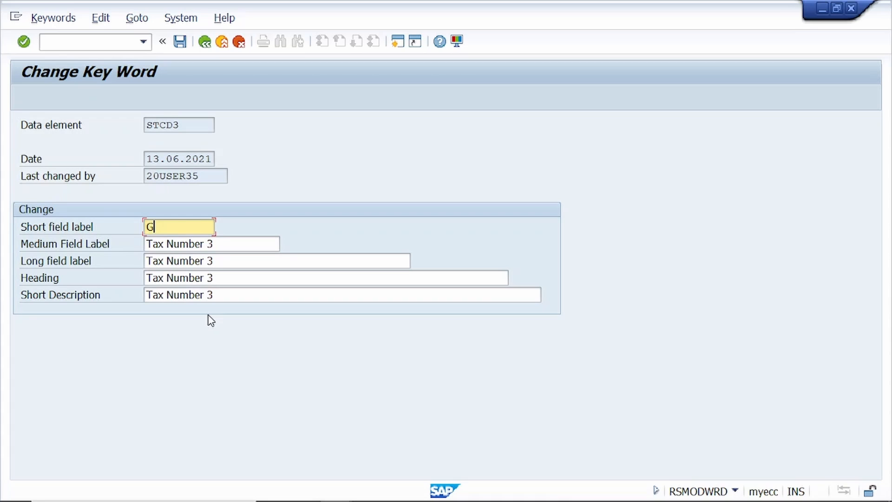
text(STI)
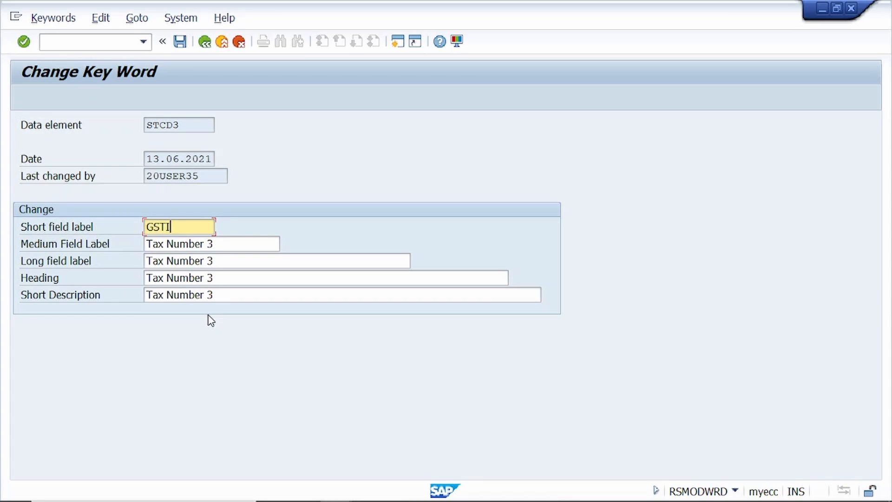
text(N Numb)
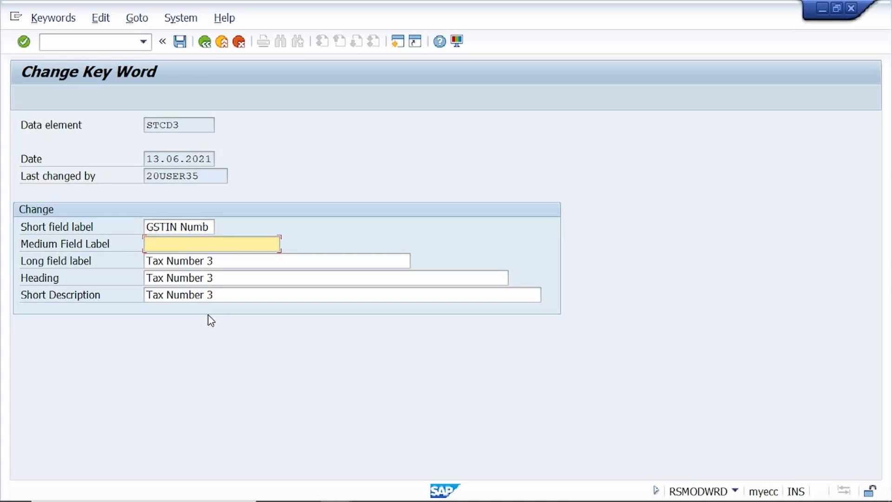
text(GSTNI)
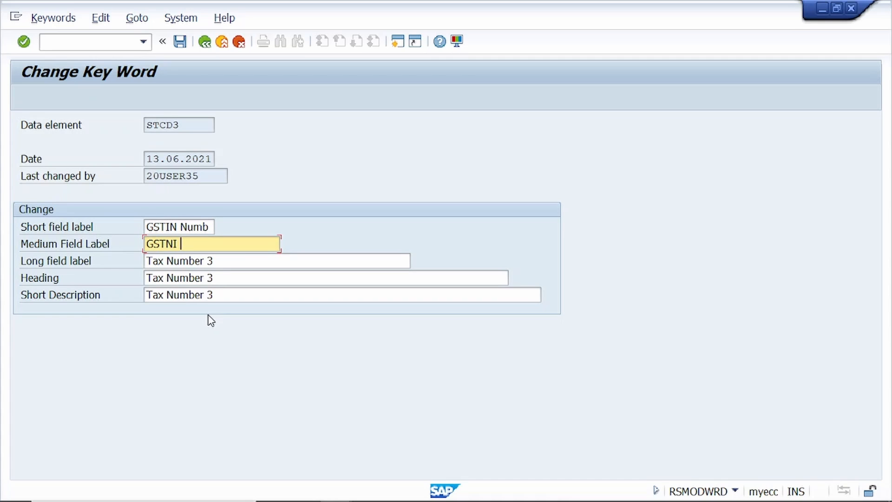
text(Number)
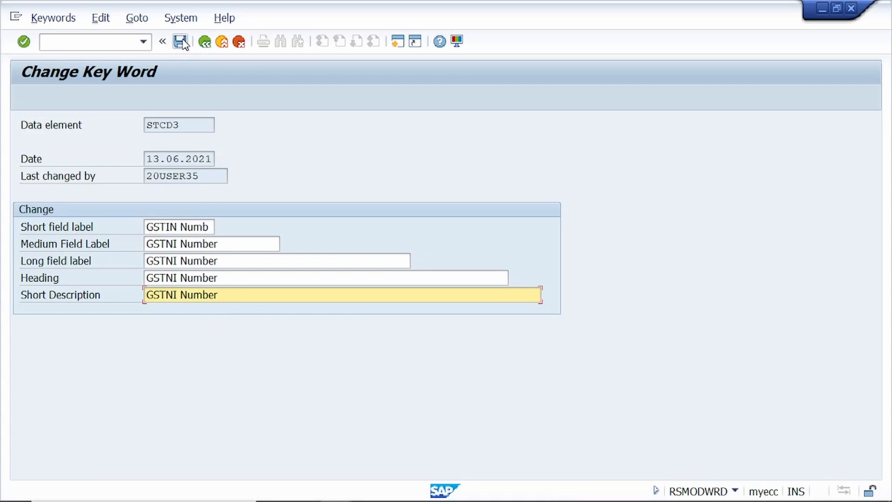
Step: Save the keywords under a new workbench request described 'Field description change' and confirm it
click(181, 40)
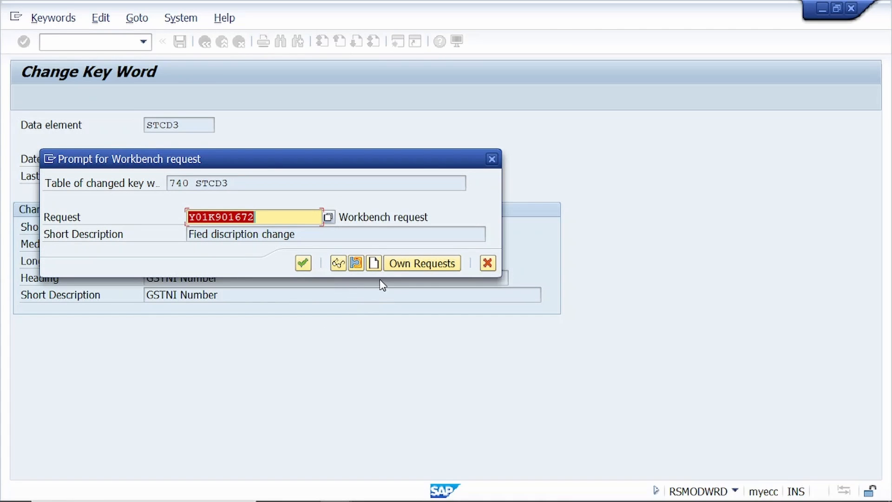
mouse_move(373, 262)
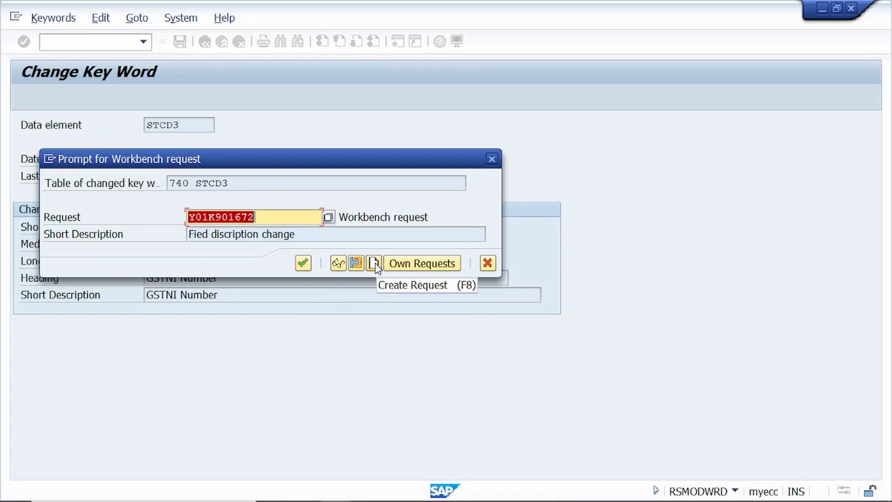
click(374, 262)
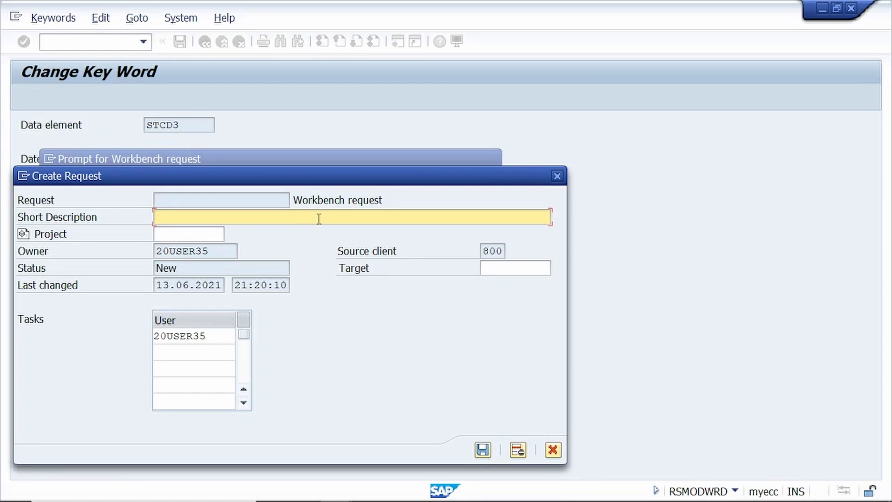
text(Field description change)
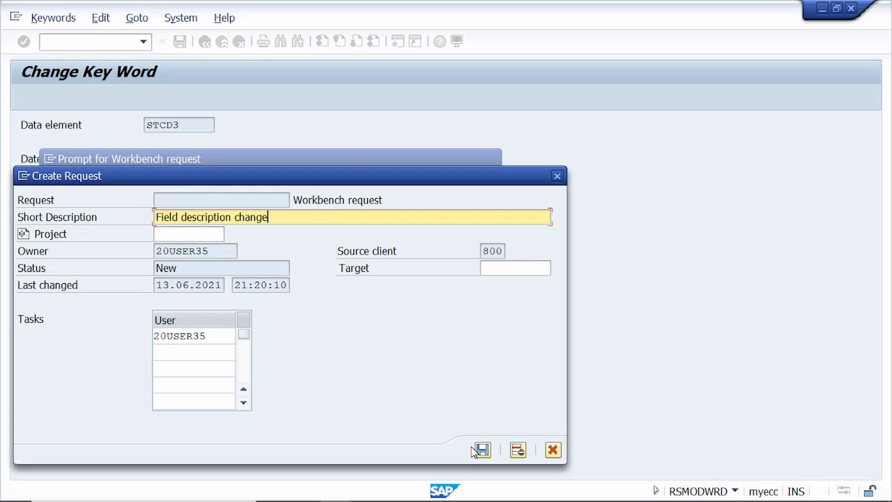
click(480, 449)
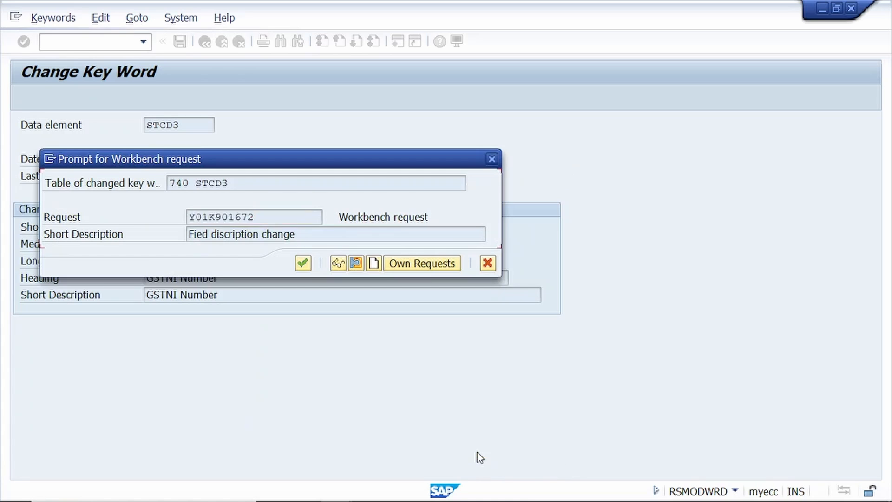
click(303, 263)
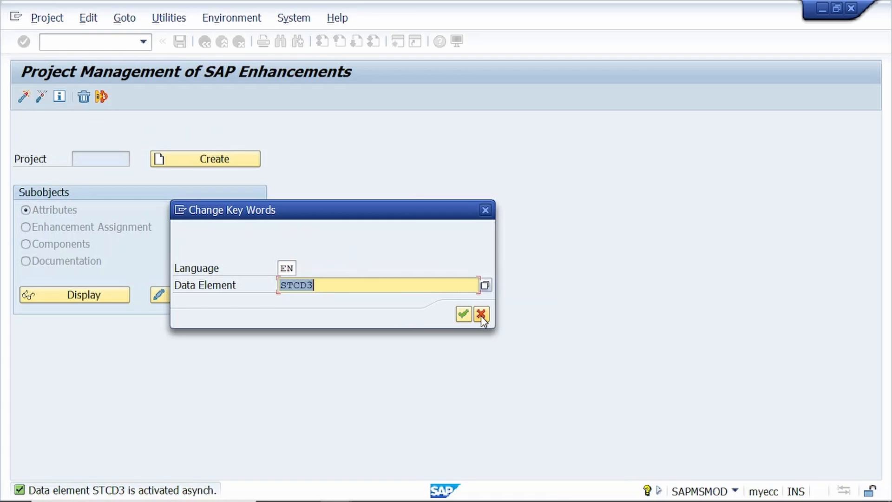
Step: Leave the keyword dialog and display vendor 1000 control data via /nxk03, showing GSTNI Number
click(481, 314)
text(/)
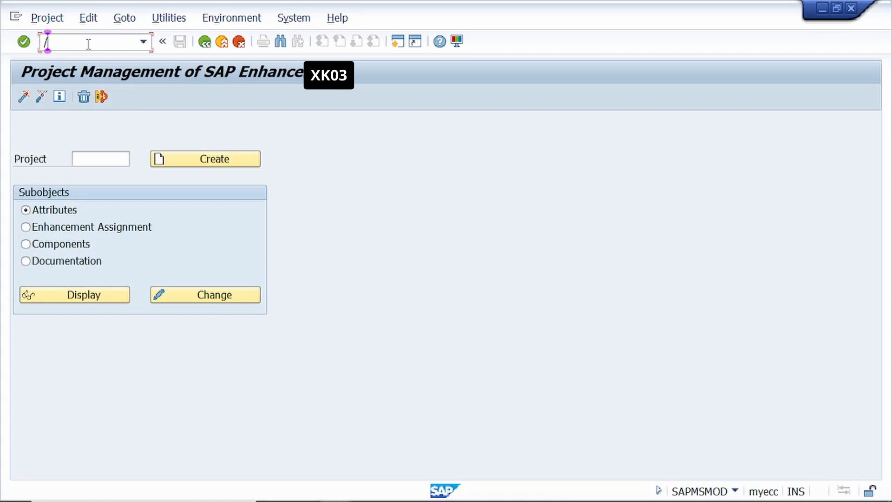
text(nxk0)
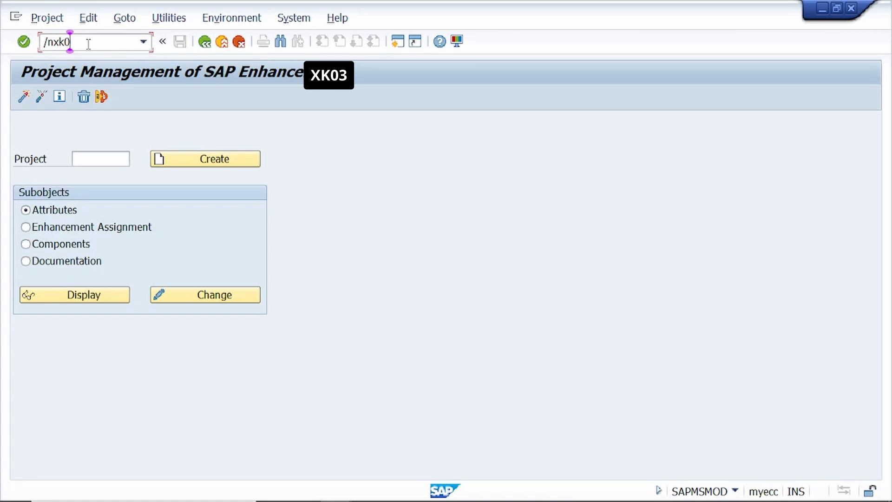
key(Enter)
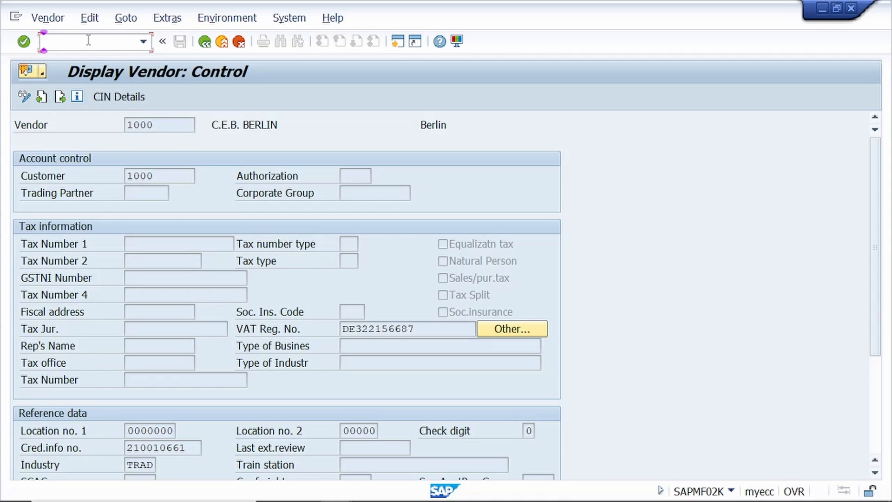
Step: Browse table LFA1 in /nse16n and start a Ctrl+F search through its field names
text(/nse1)
text(LFA1)
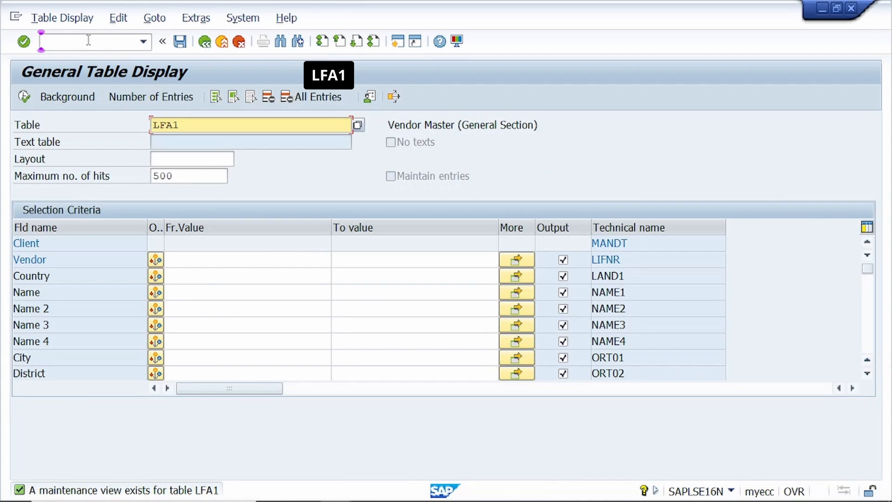
click(247, 260)
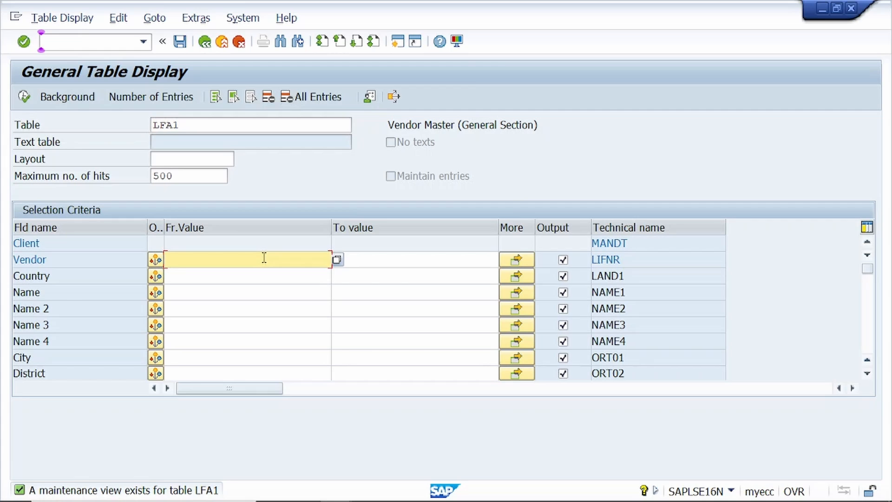
key(ctrl+f)
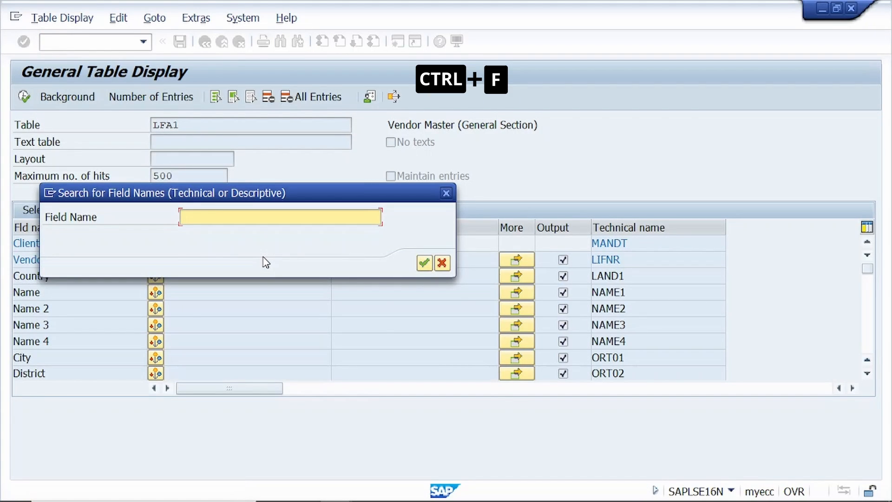